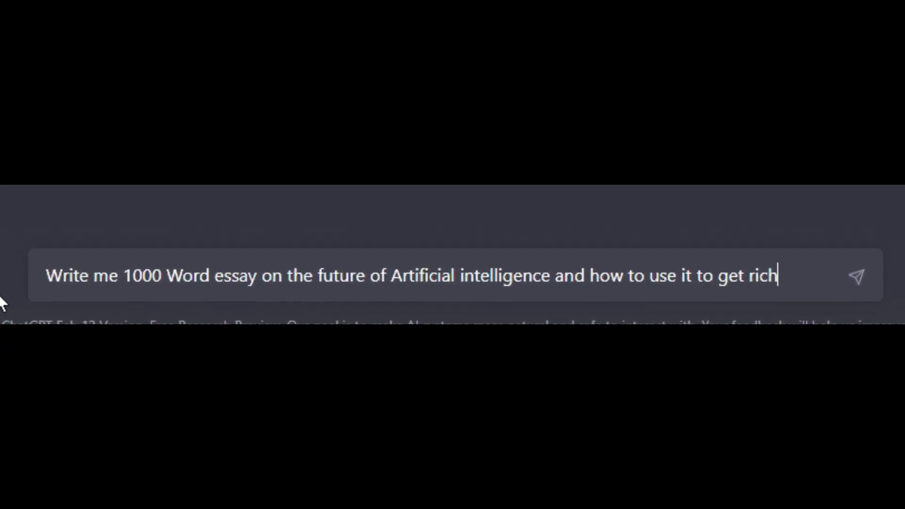
# Open OpenAI's 'Introducing ChatGPT' page after the essay-prompt demo
pyautogui.click(856, 274)
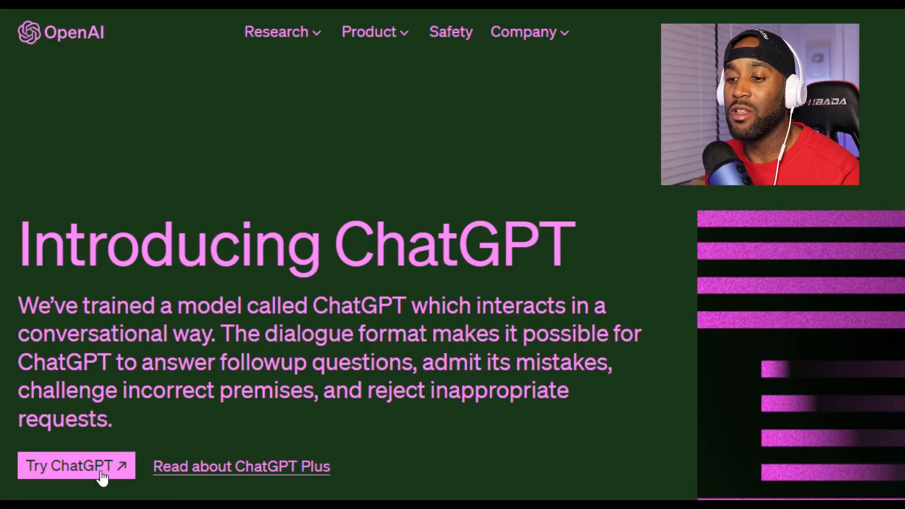
# Sign up for a ChatGPT account with email and password from the introduction page
pyautogui.click(73, 465)
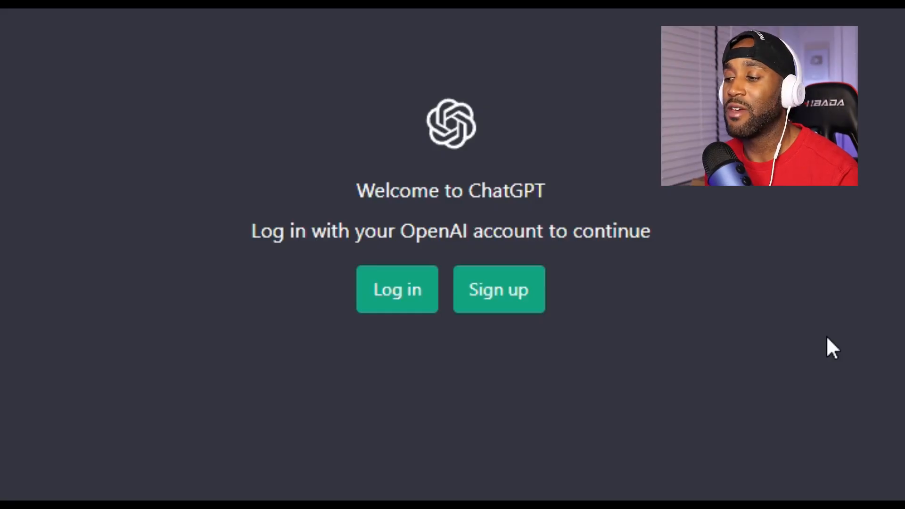
pyautogui.moveTo(818, 349)
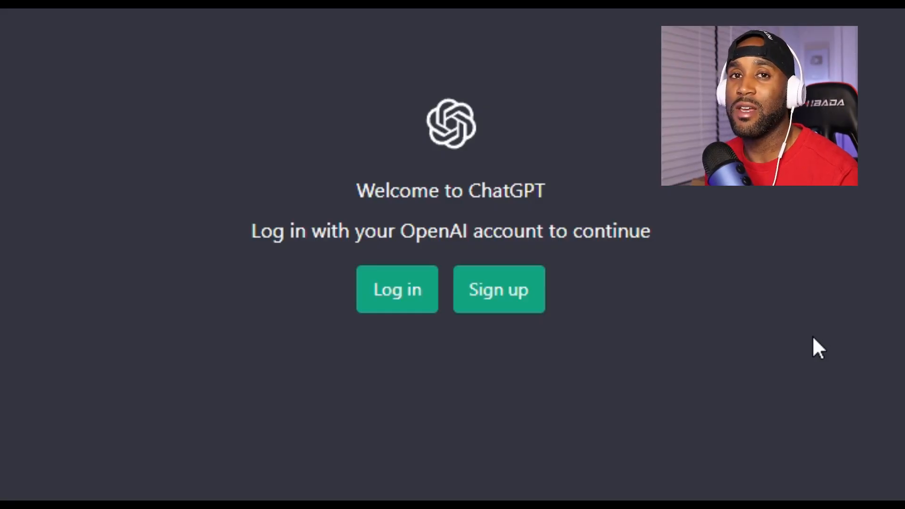
pyautogui.click(498, 289)
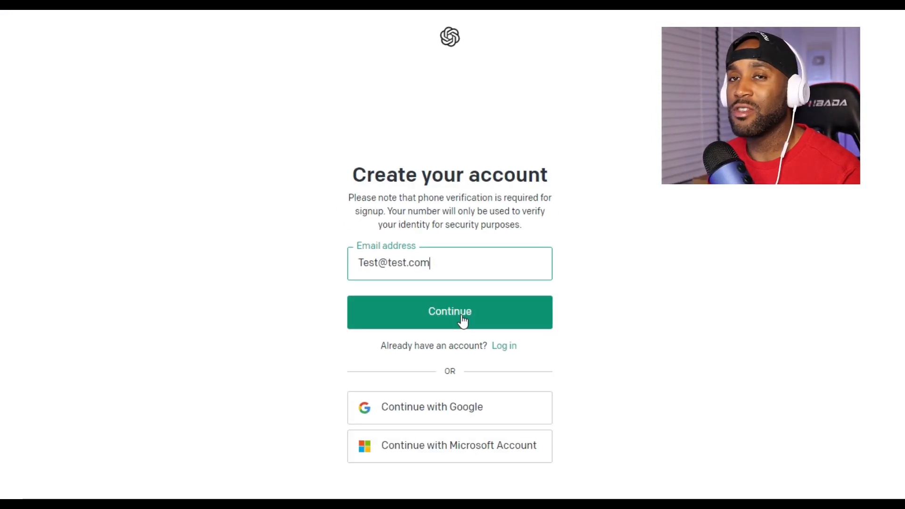
pyautogui.click(449, 312)
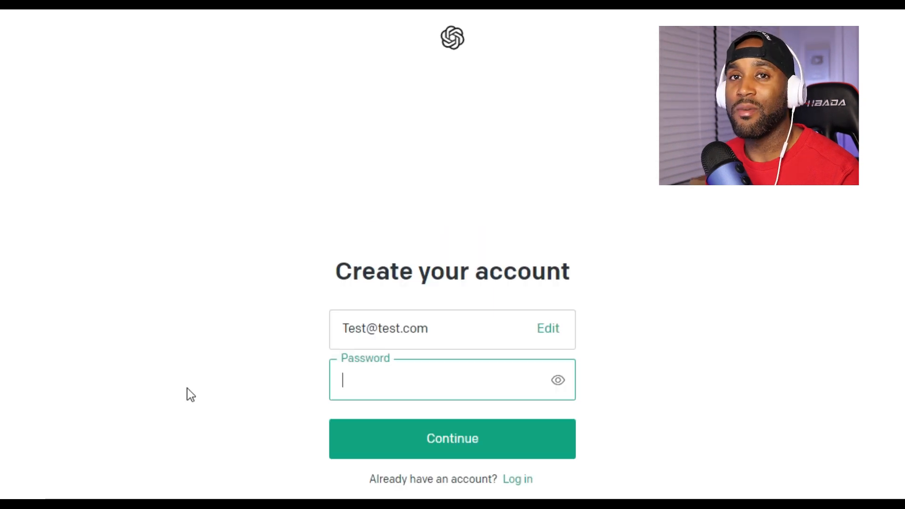
pyautogui.click(452, 438)
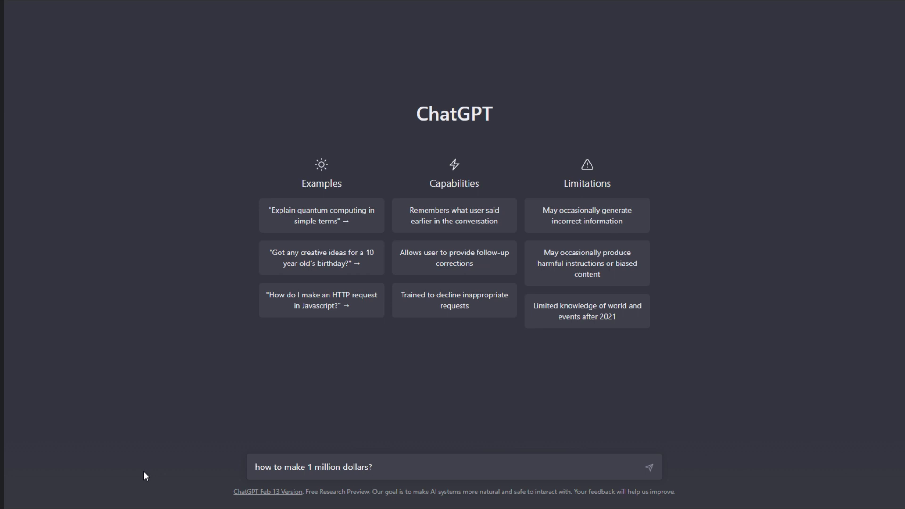
# Send the question about making 1 million dollars to ChatGPT
pyautogui.click(648, 466)
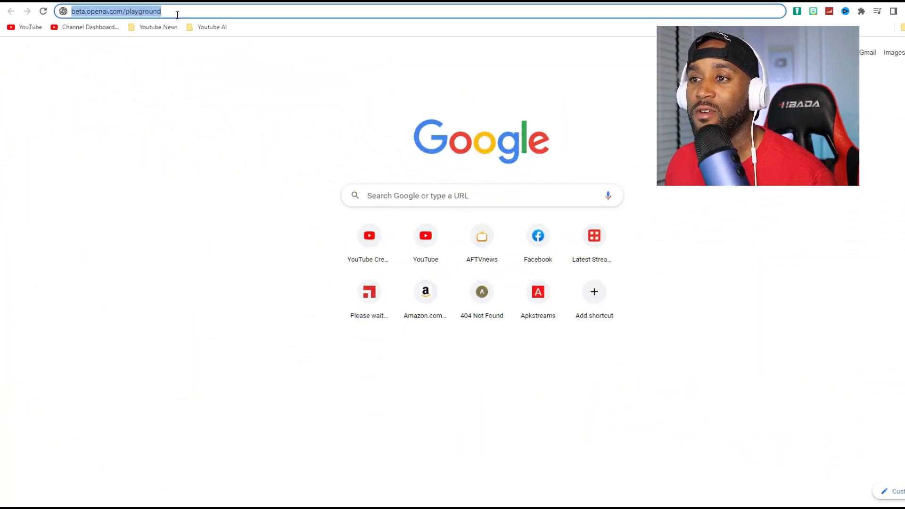
# Load beta.openai.com/playground and scroll through its Examples gallery of sample applications
pyautogui.press('Enter')
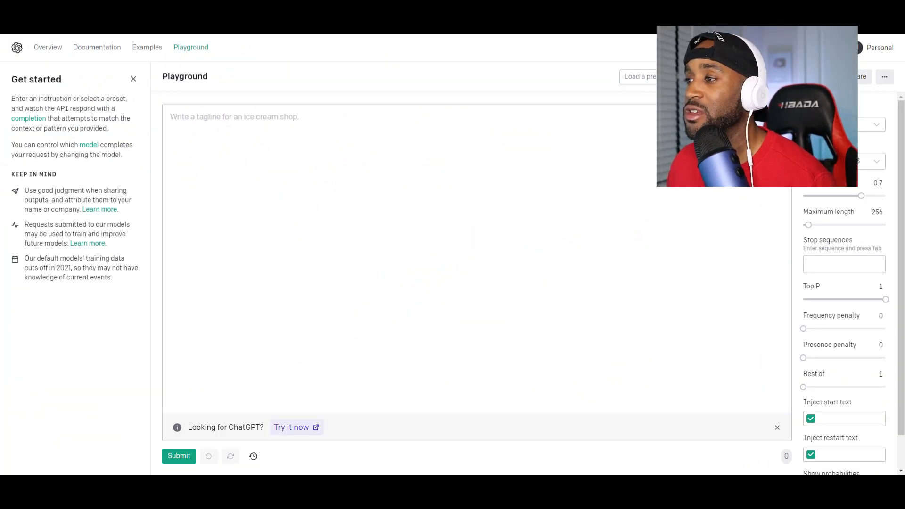
pyautogui.click(147, 47)
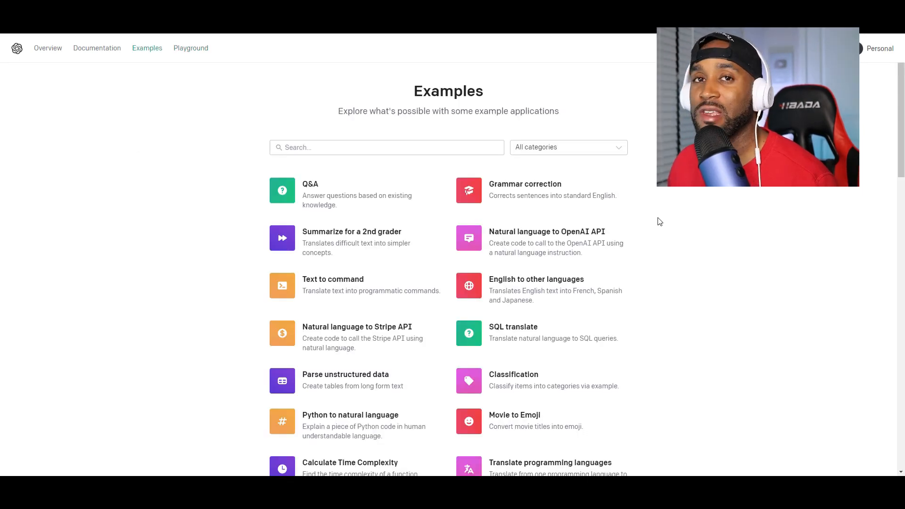
pyautogui.scroll(-3)
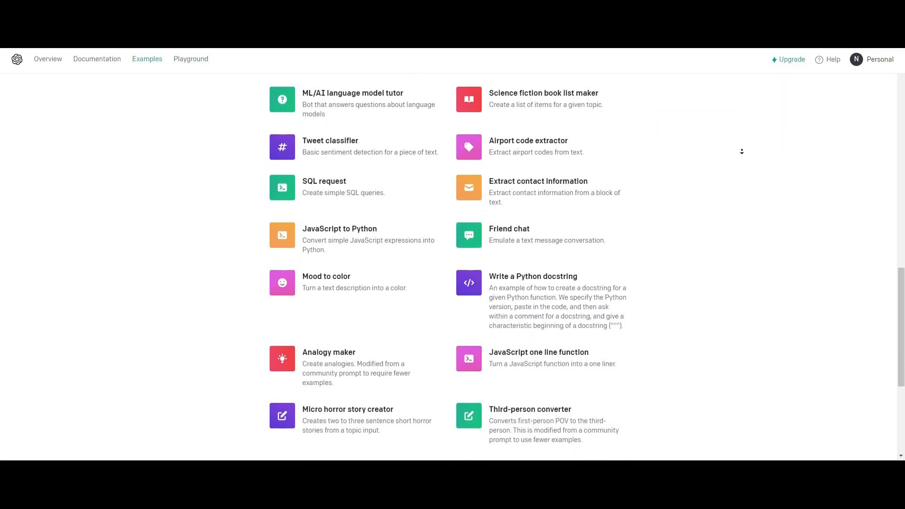
pyautogui.scroll(-3)
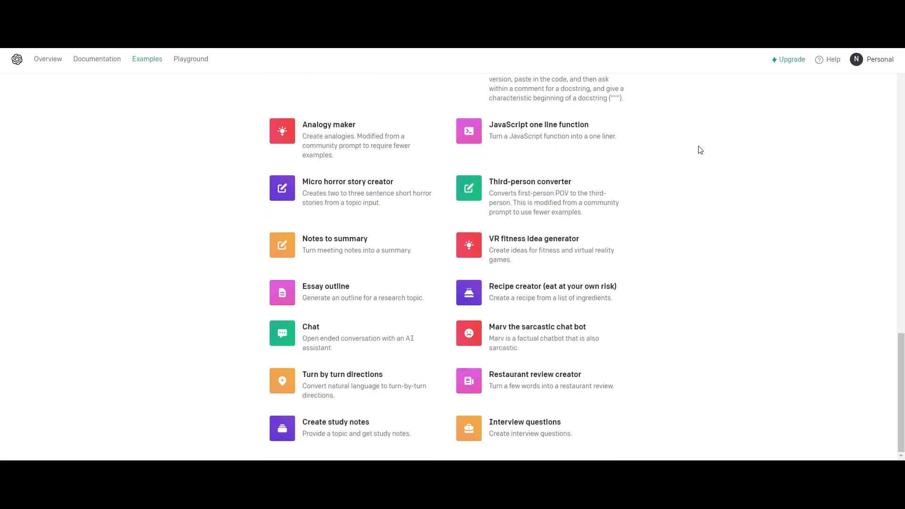
pyautogui.moveTo(709, 180)
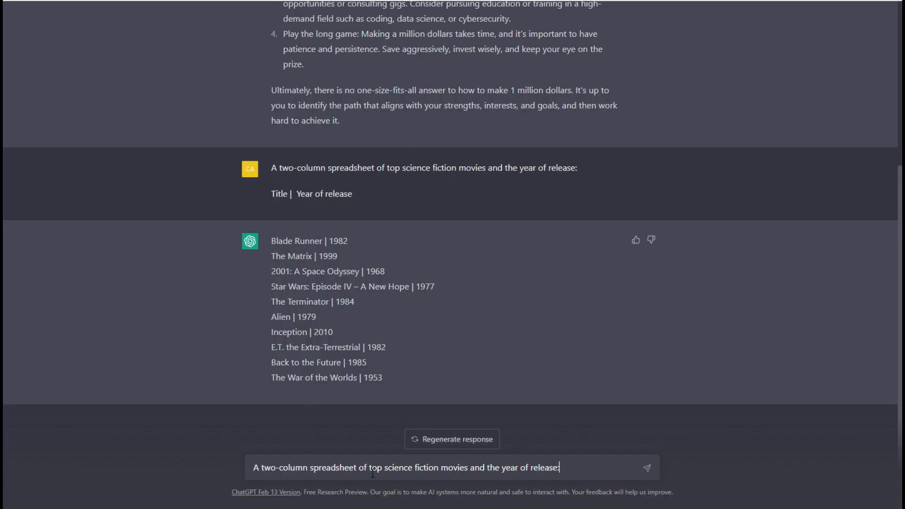
# Paste the prompt asking for two columns of top sci-fi movies and release years
pyautogui.moveTo(366, 467); pyautogui.dragTo(472, 468)
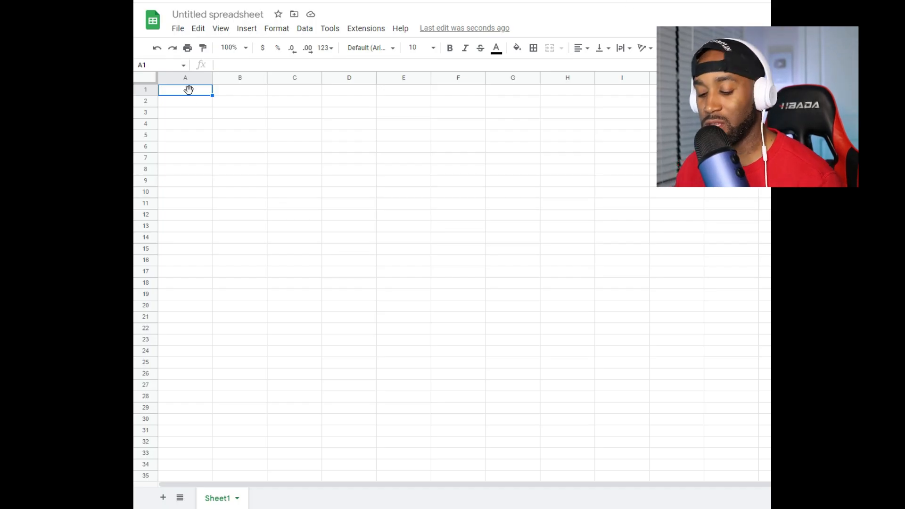
pyautogui.press('Ctrl+v')
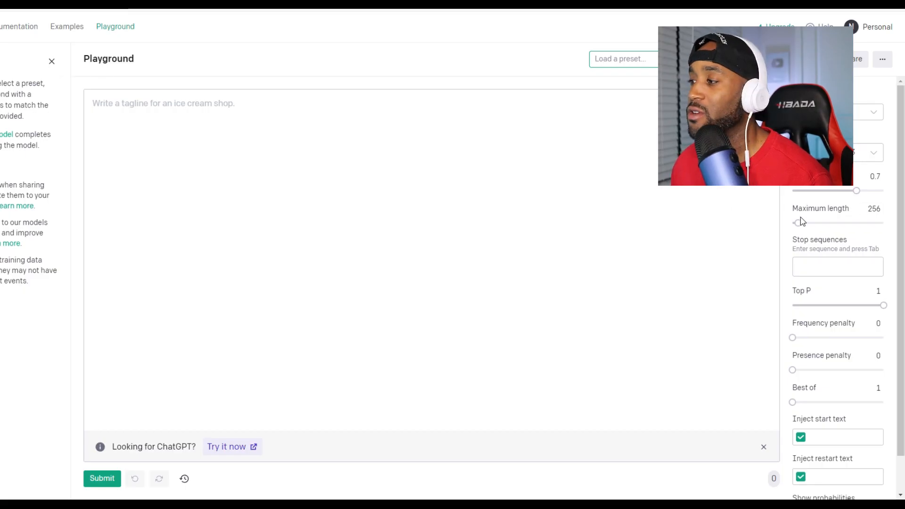
pyautogui.moveTo(820, 208)
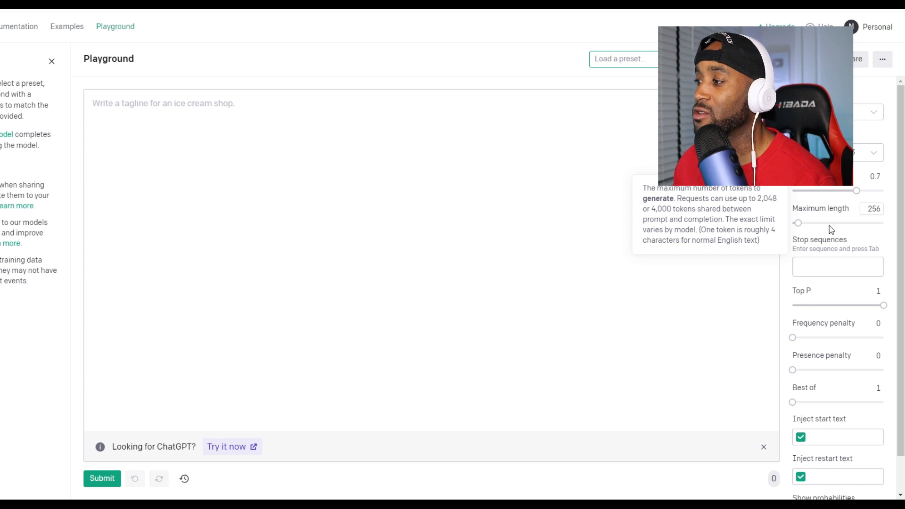
# Drag the Playground's Maximum length slider up from 256 to about 1098 tokens and beyond
pyautogui.click(872, 209)
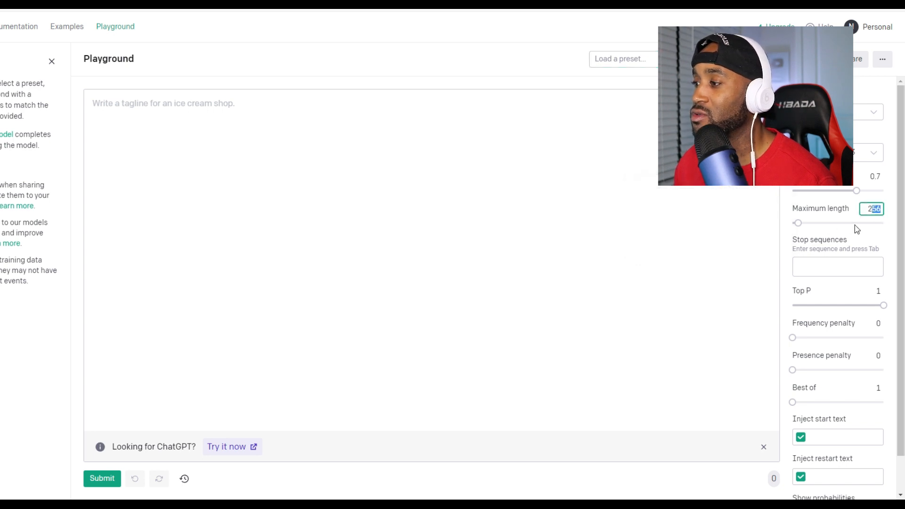
pyautogui.moveTo(797, 223); pyautogui.dragTo(816, 223)
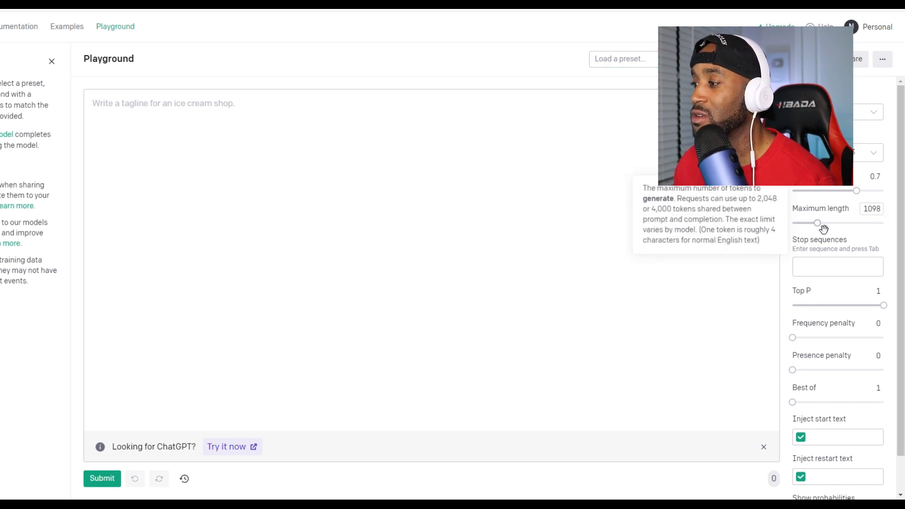
pyautogui.moveTo(817, 223); pyautogui.dragTo(882, 223)
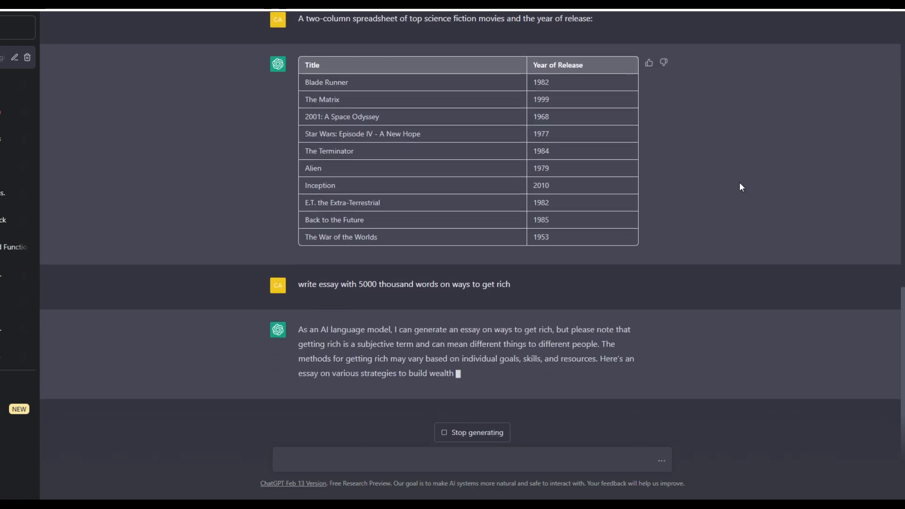
# Scroll the ChatGPT conversation as the get-rich essay generates
pyautogui.scroll(-3)
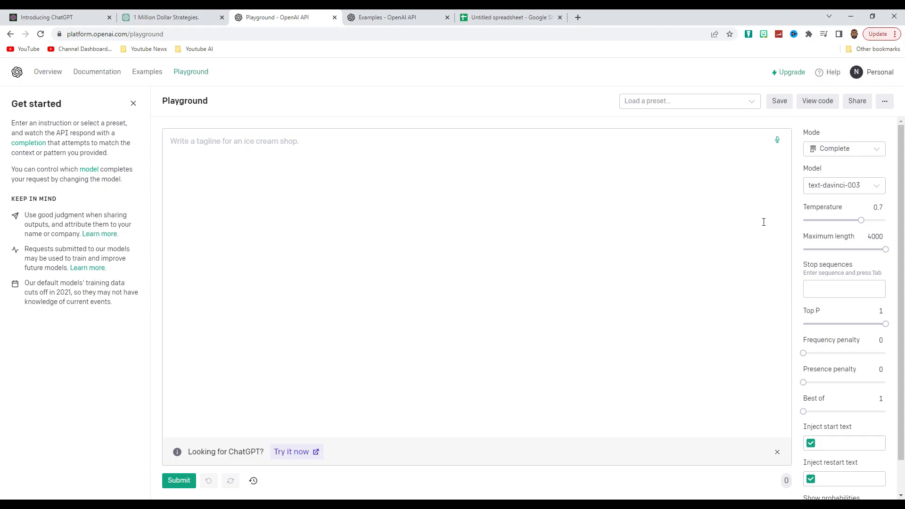
pyautogui.moveTo(844, 194)
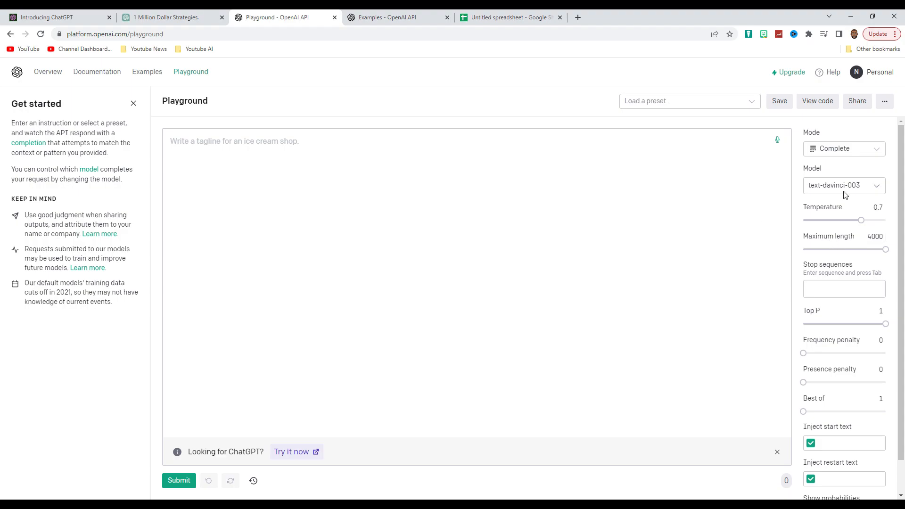
# Compare Playground model descriptions like text-curie-001 while keeping text-davinci-003 selected
pyautogui.click(844, 186)
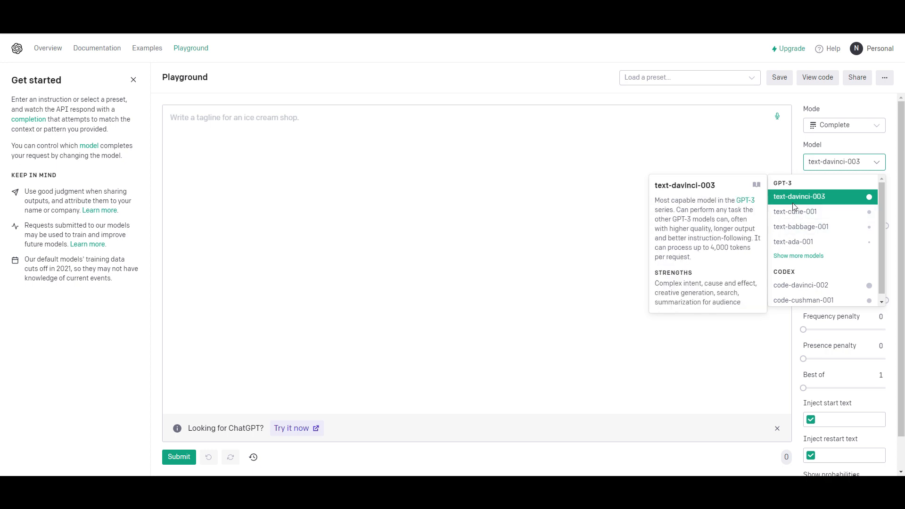
pyautogui.moveTo(795, 212)
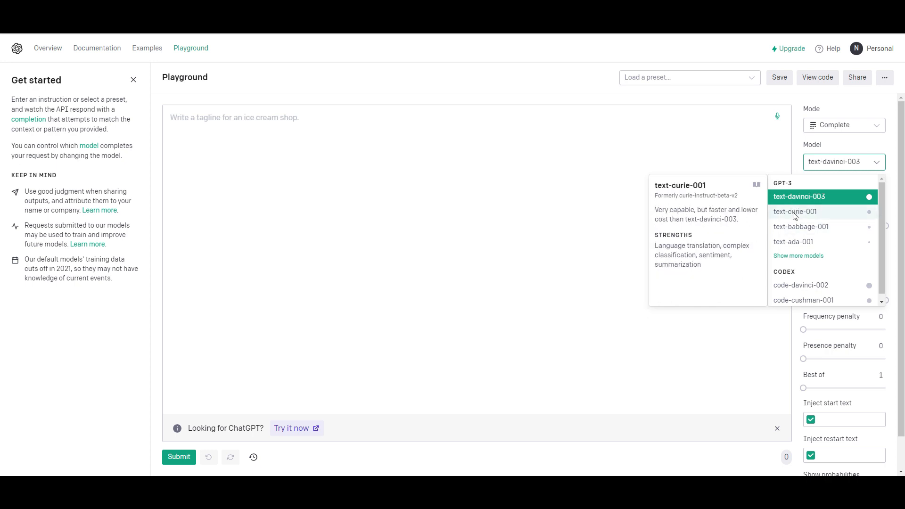
pyautogui.moveTo(794, 218)
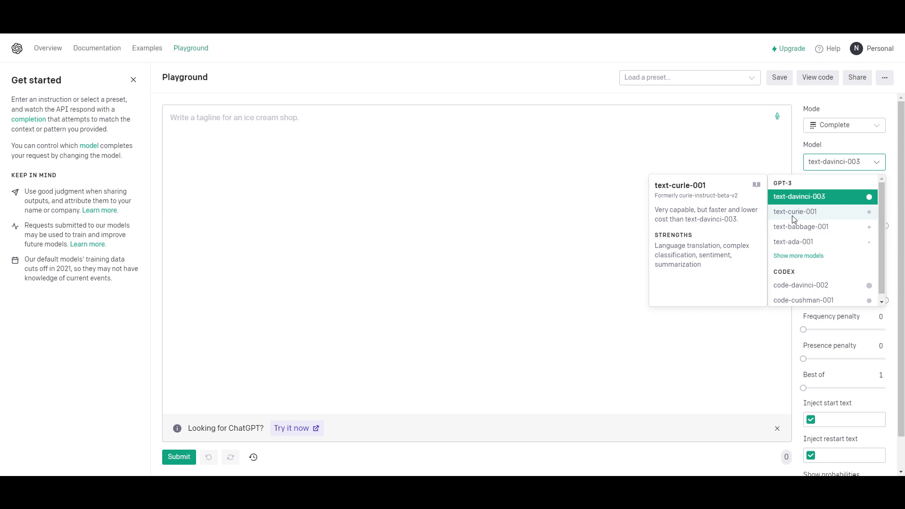
pyautogui.moveTo(791, 222)
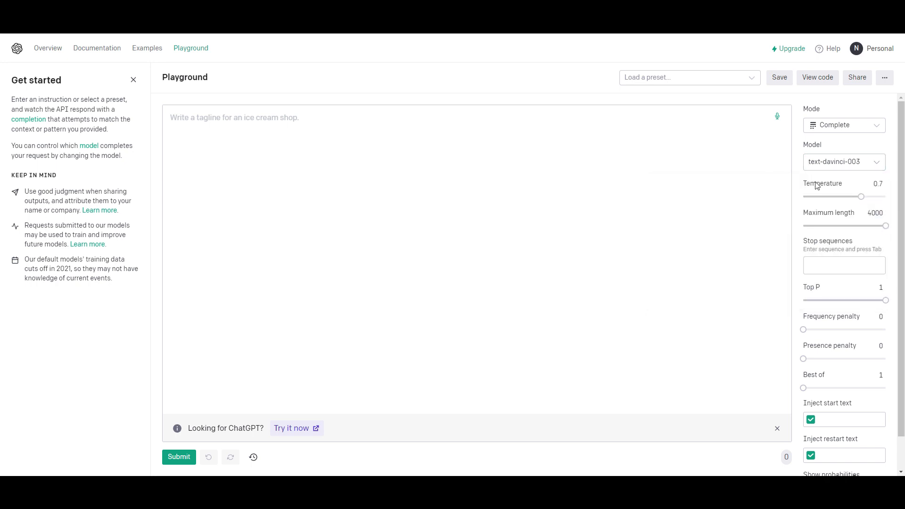
pyautogui.click(843, 161)
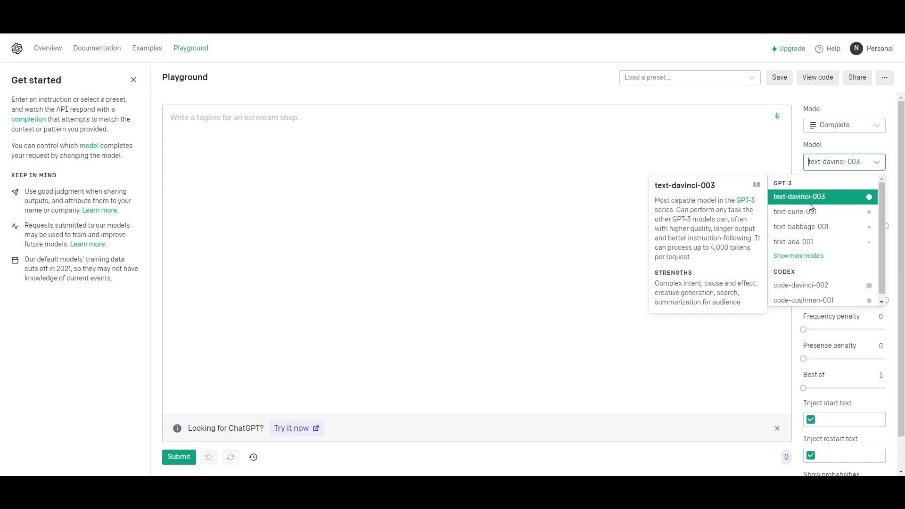
pyautogui.moveTo(794, 242)
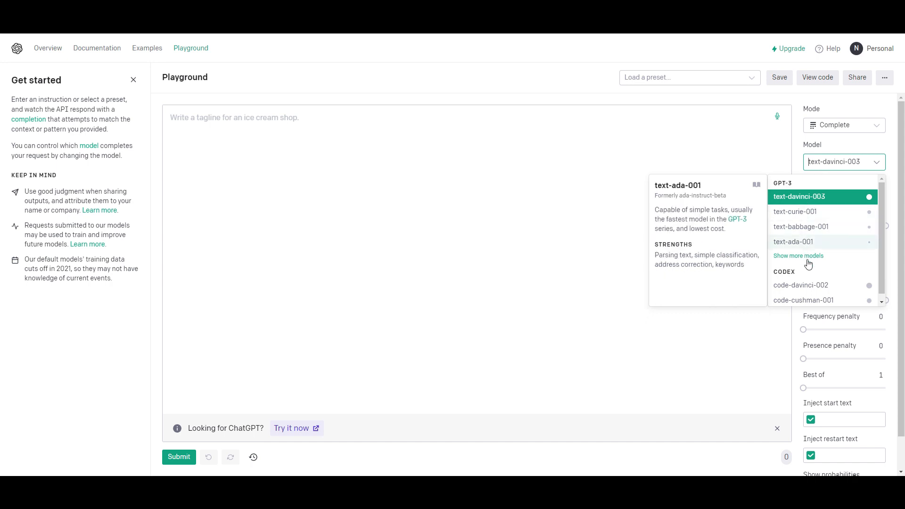
pyautogui.moveTo(804, 289)
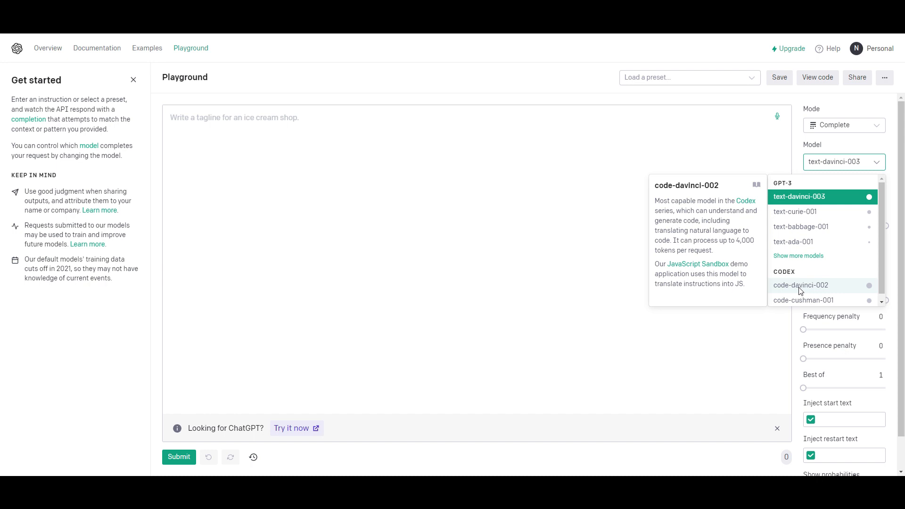